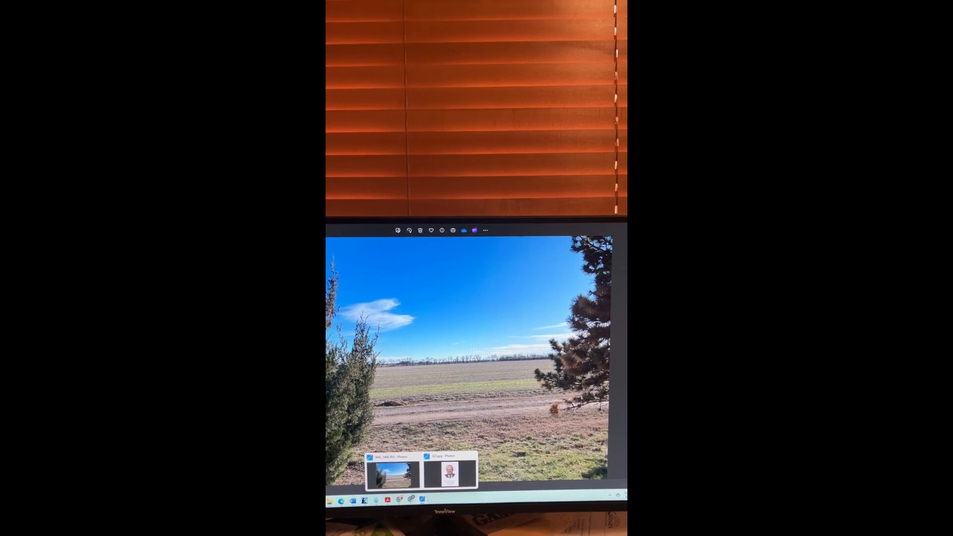
Bring the memorial portrait card window to the front from the taskbar thumbnail.
{"action": "left_click", "coordinate": [450, 473]}
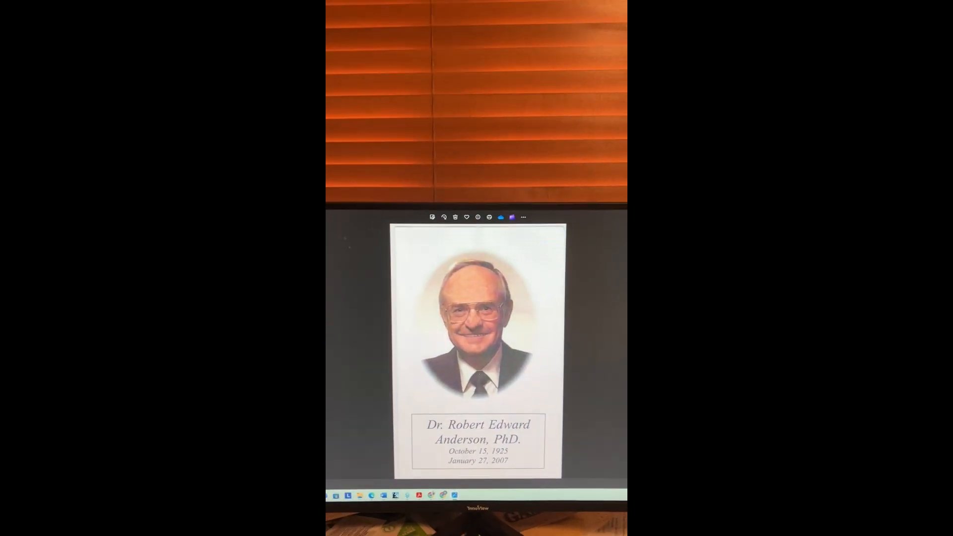